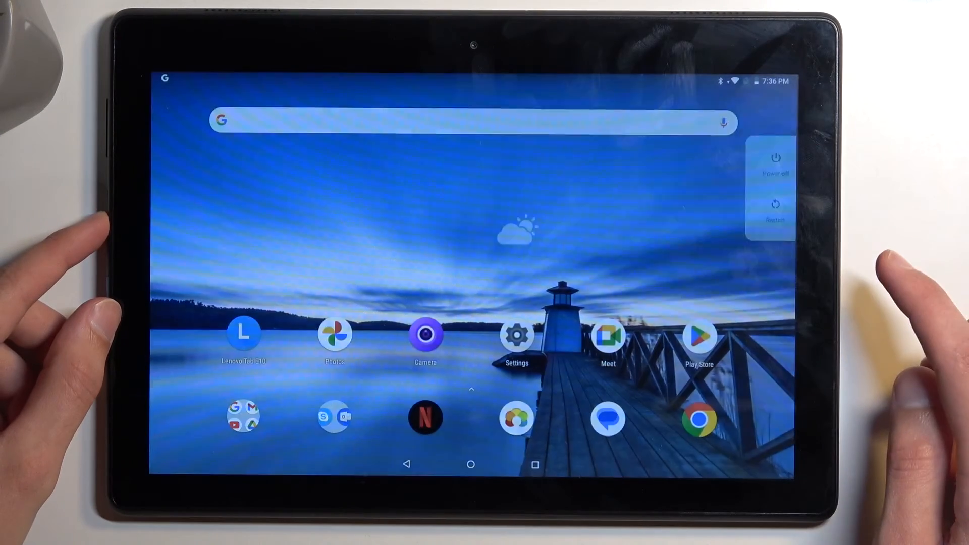
Step: Power off the tablet from the power menu and confirm the shutdown with OK
click(774, 158)
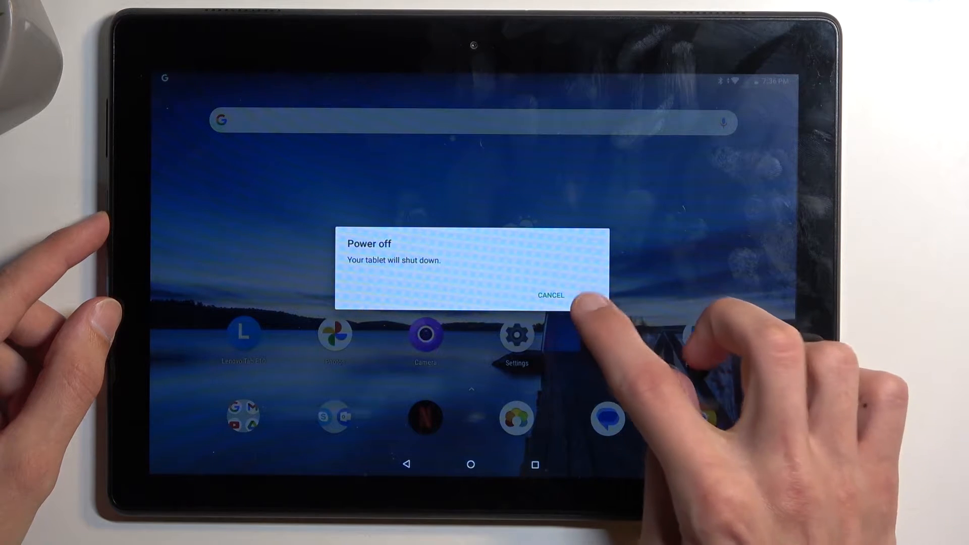
click(550, 295)
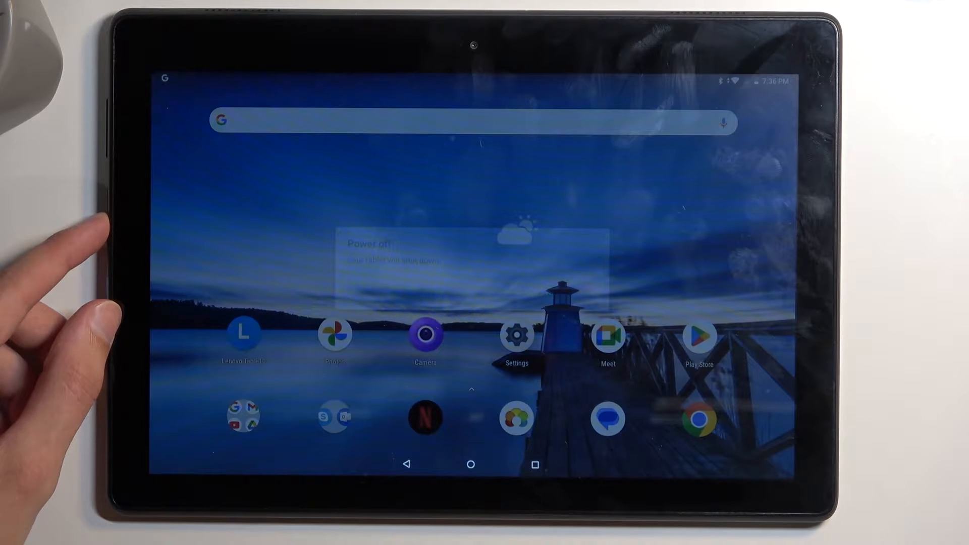